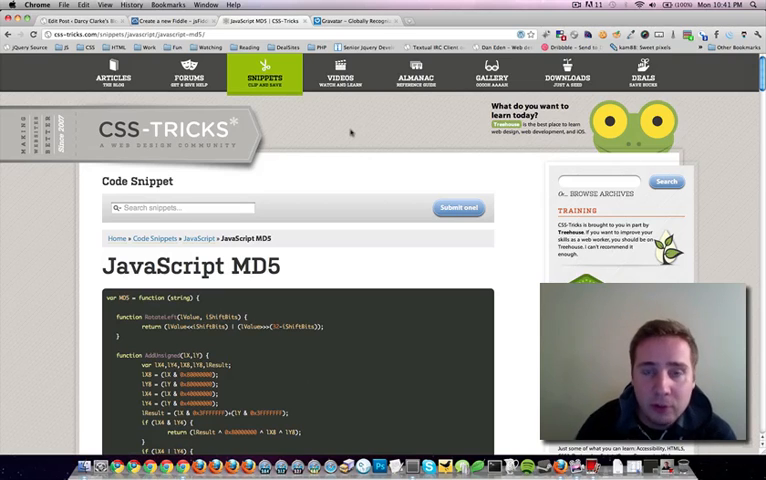
# Step: Review the JavaScript MD5 snippet on CSS-Tricks, then go to the Gravatar homepage
pyautogui.scroll(-3)
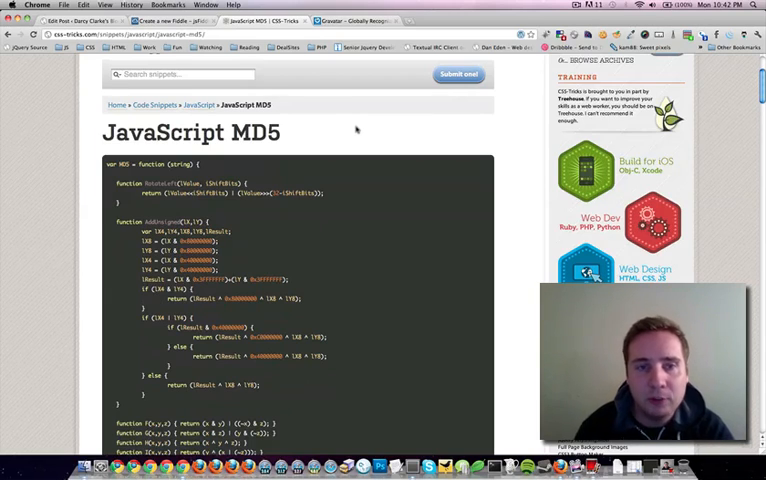
pyautogui.scroll(-3)
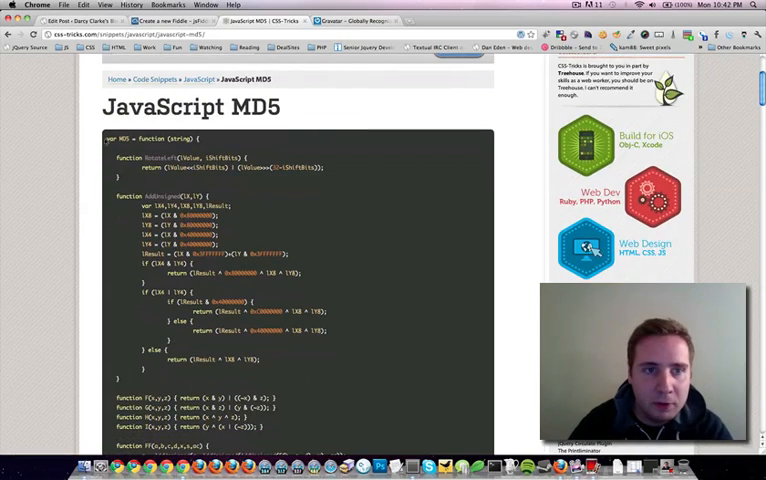
pyautogui.scroll(-3)
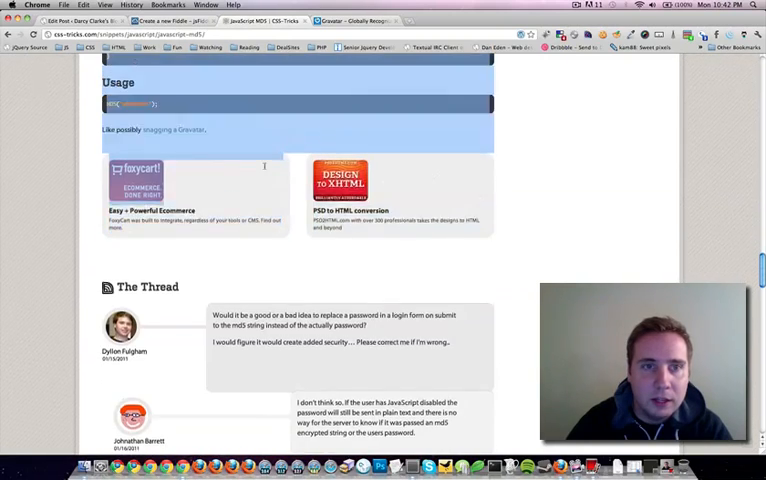
pyautogui.scroll(3)
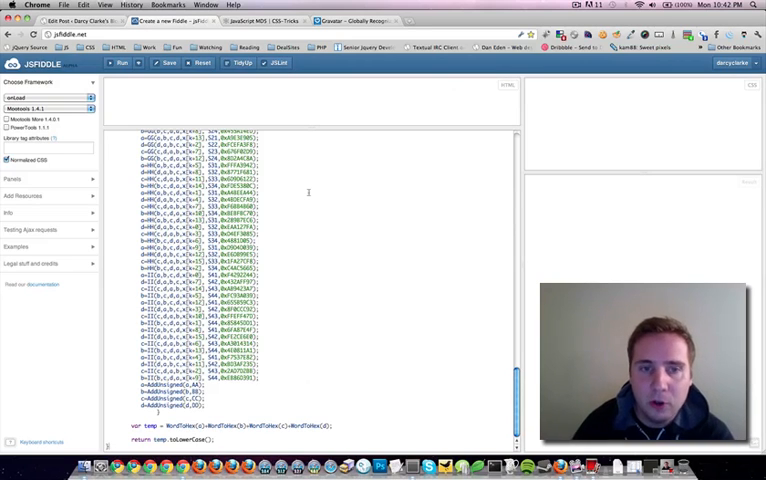
pyautogui.scroll(3)
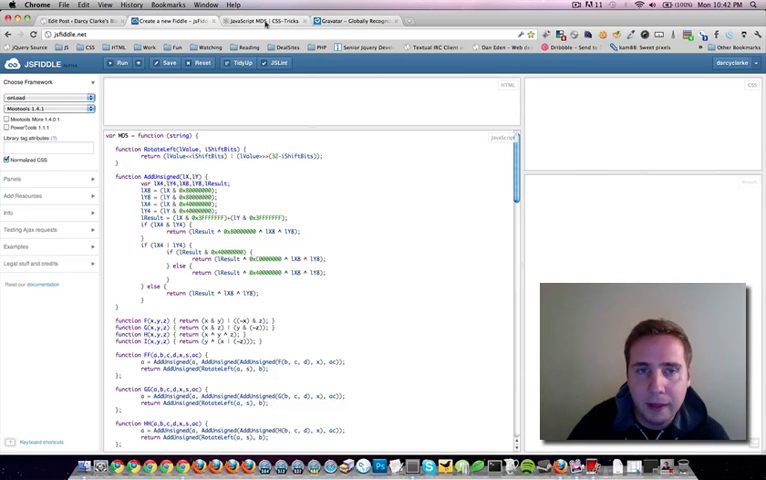
pyautogui.click(378, 20)
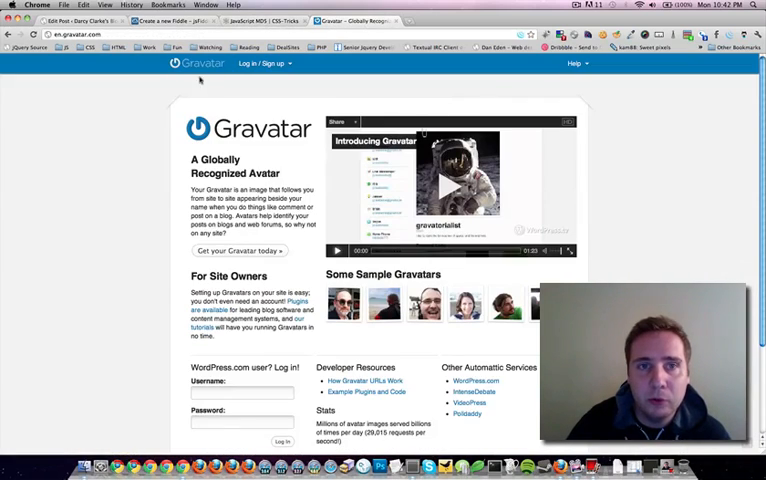
pyautogui.moveTo(144, 91)
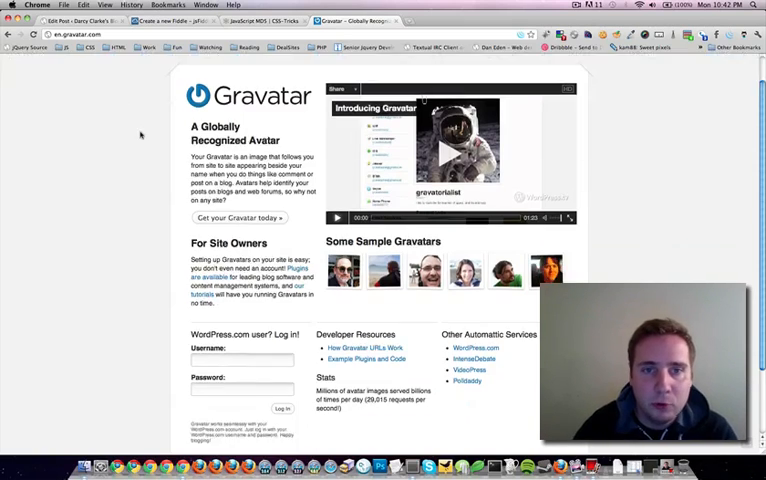
# Step: Reach the Developers link in the Gravatar footer and view the Developer Resources page
pyautogui.scroll(-3)
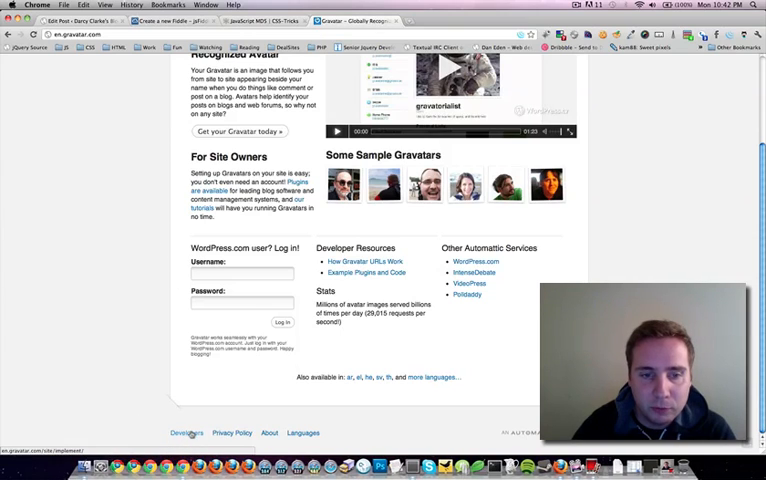
pyautogui.click(187, 433)
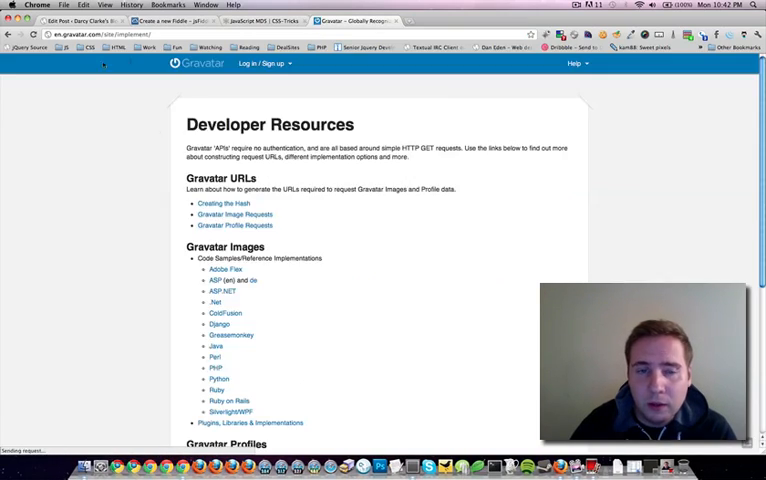
pyautogui.scroll(-3)
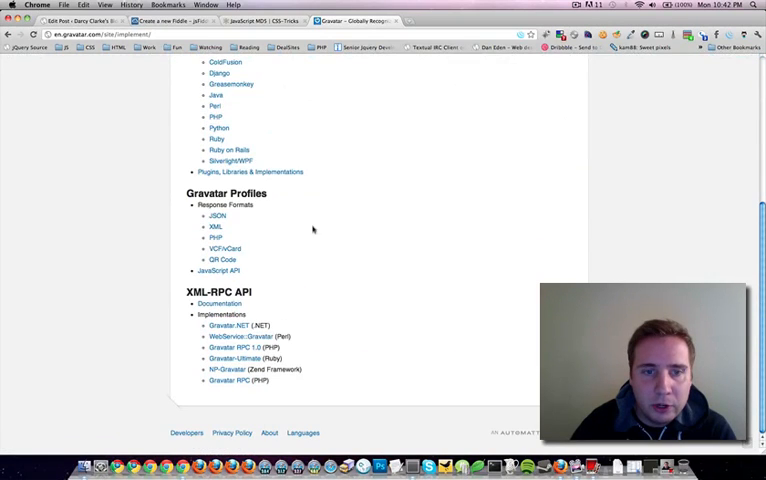
pyautogui.scroll(3)
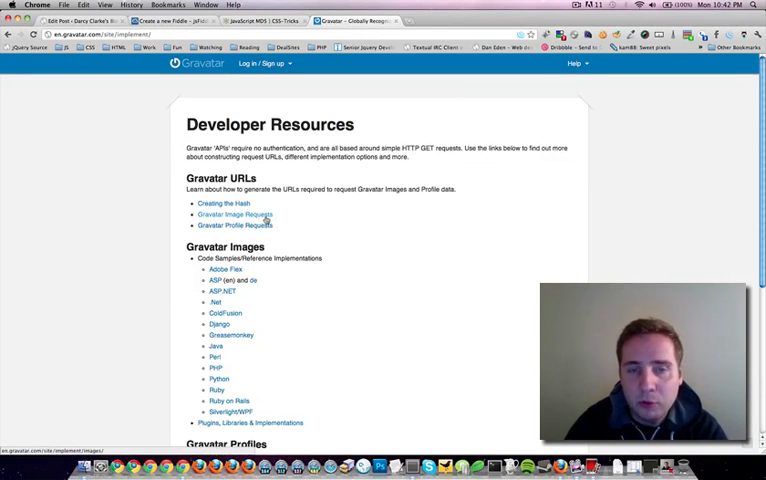
# Step: Copy the sized avatar URL example from Gravatar Image Requests and return to the fiddle
pyautogui.click(229, 214)
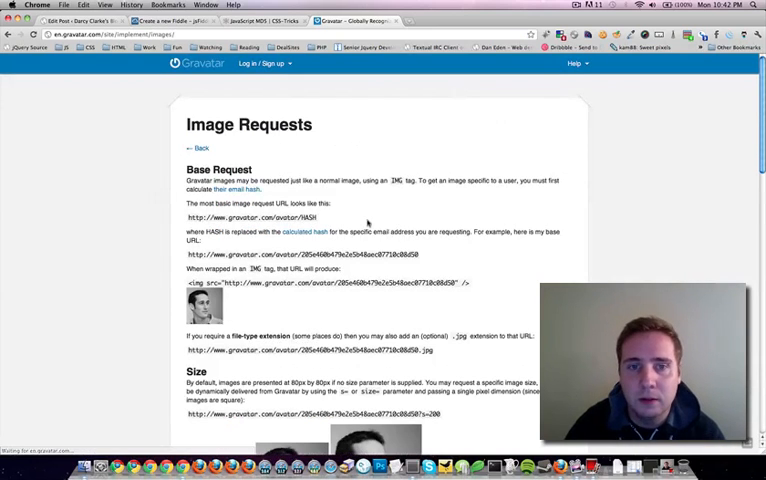
pyautogui.scroll(-3)
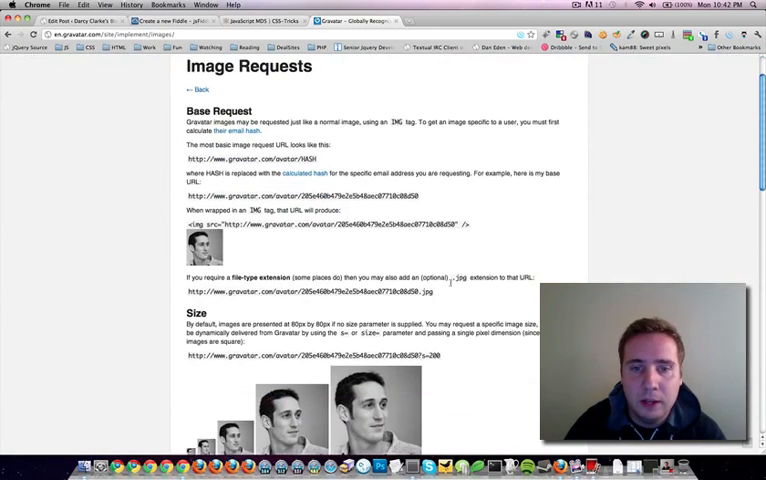
pyautogui.tripleClick(300, 355)
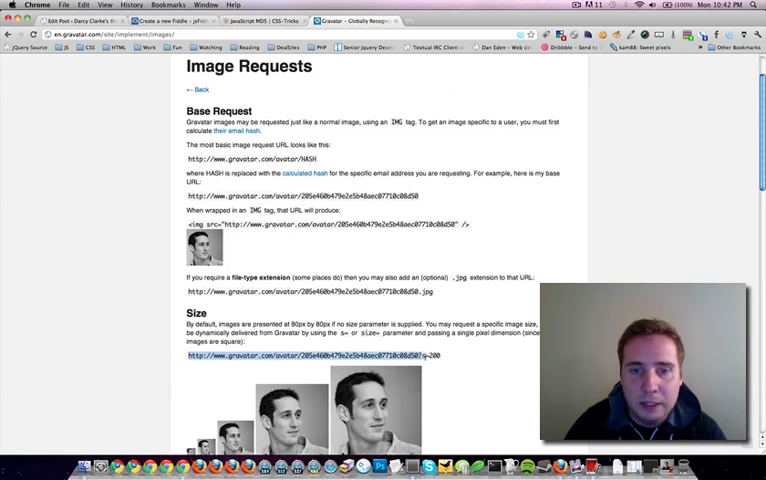
pyautogui.scroll(-3)
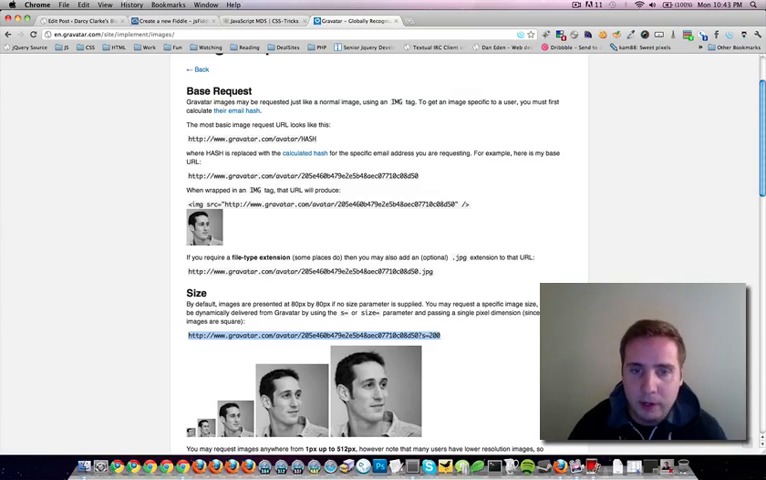
pyautogui.click(160, 20)
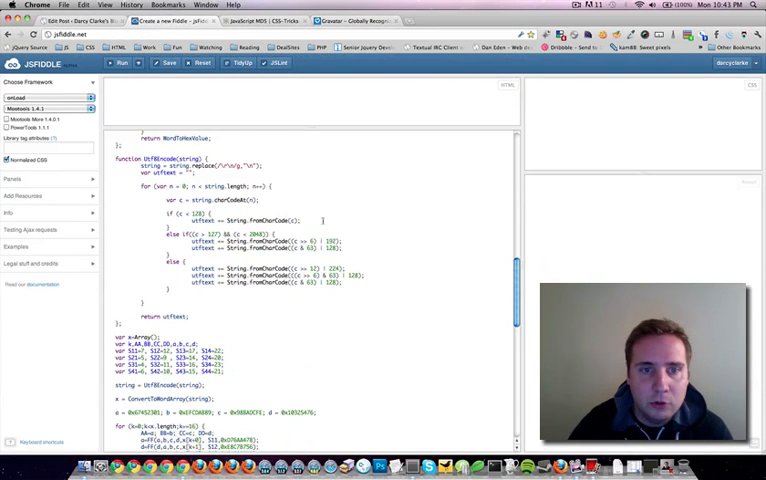
# Step: Start a new line below the MD5 function in the JavaScript panel
pyautogui.scroll(-3)
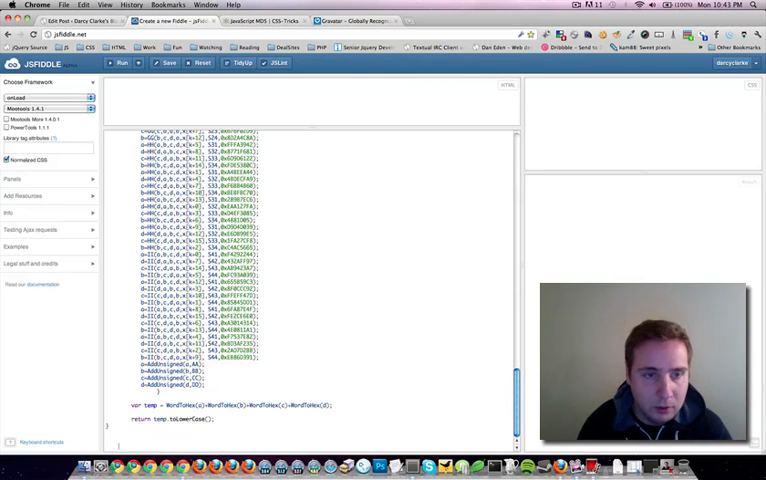
pyautogui.click(47, 97)
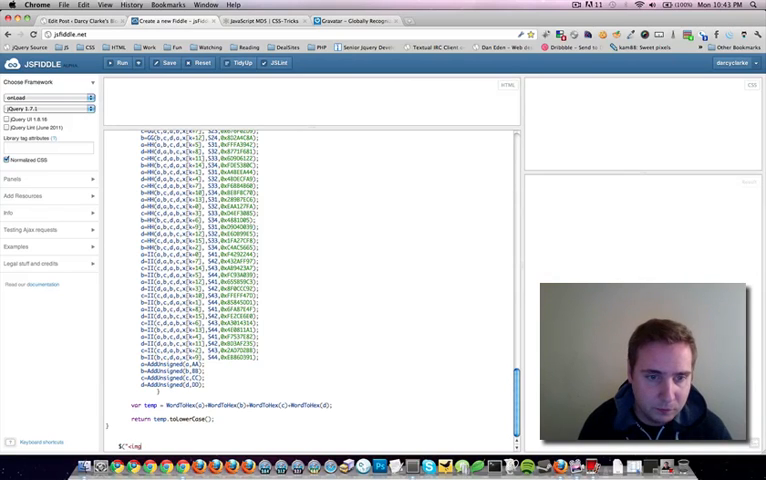
# Step: Finish the jQuery line appending an img with src Gravatar URL + MD5(email) + "?s=200" and run it
pyautogui.write('").attr("s')
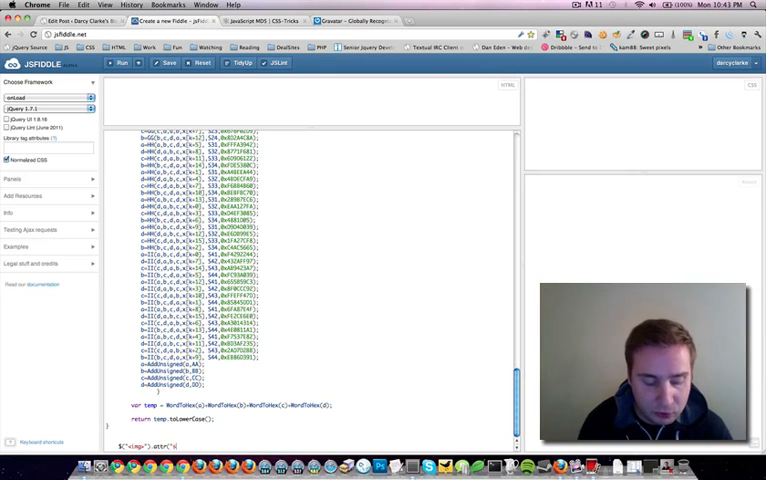
pyautogui.write('rc')
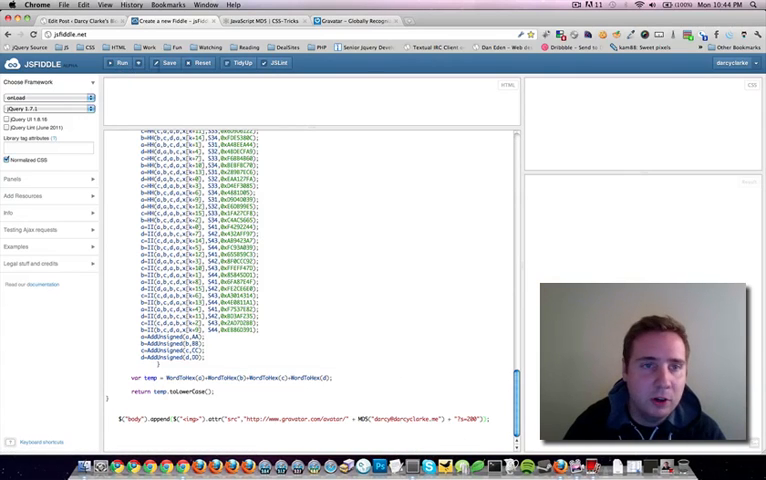
pyautogui.click(119, 62)
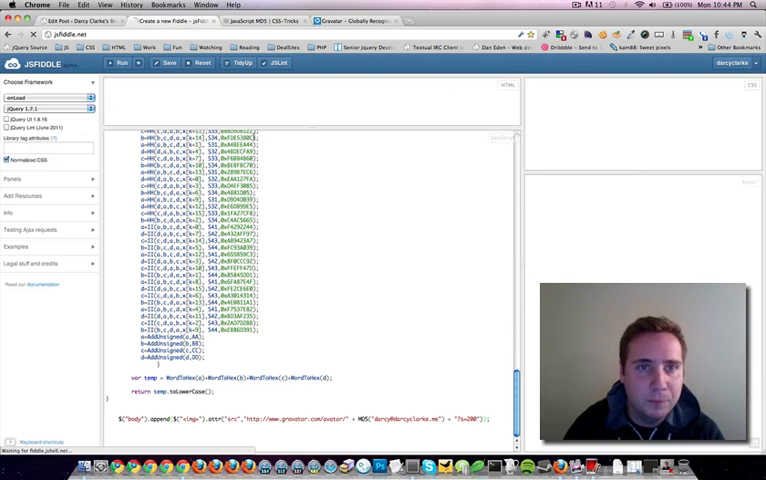